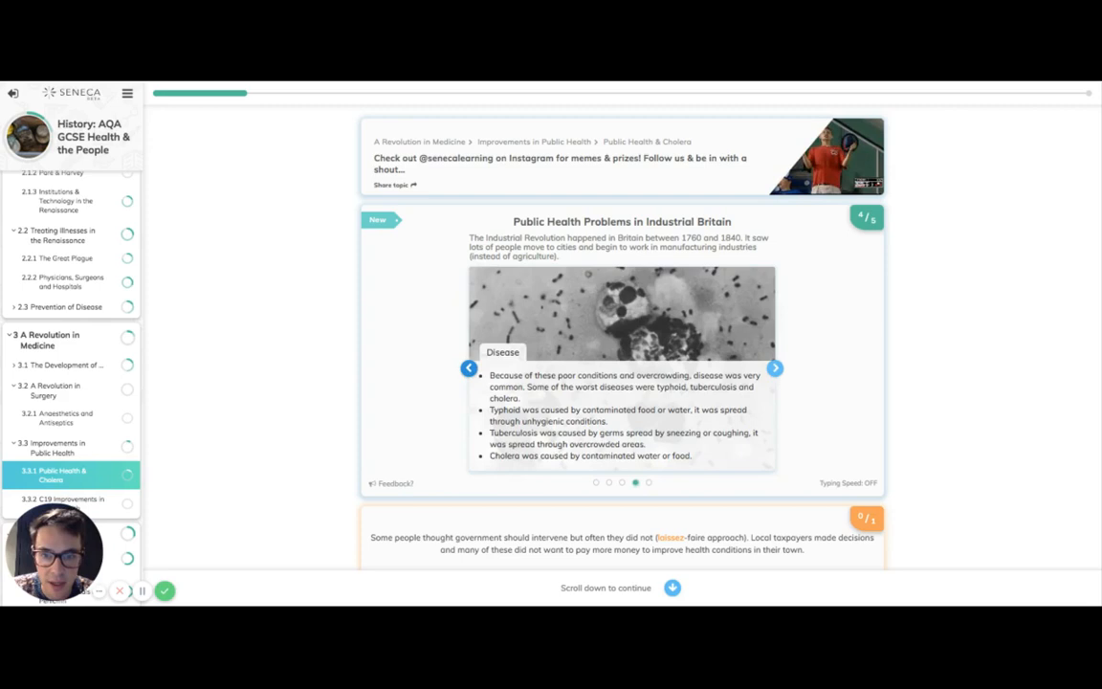
pyautogui.moveTo(642, 416)
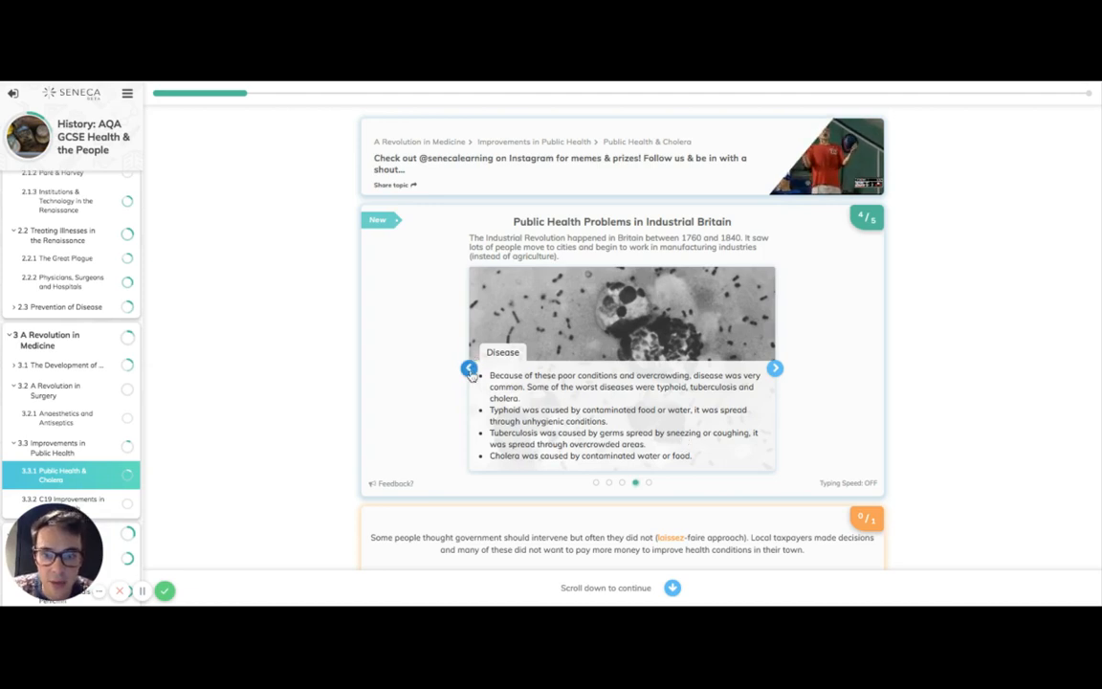
# - Step the Public Health Problems carousel back to slide 1 of 5, Urbanisation
pyautogui.click(469, 369)
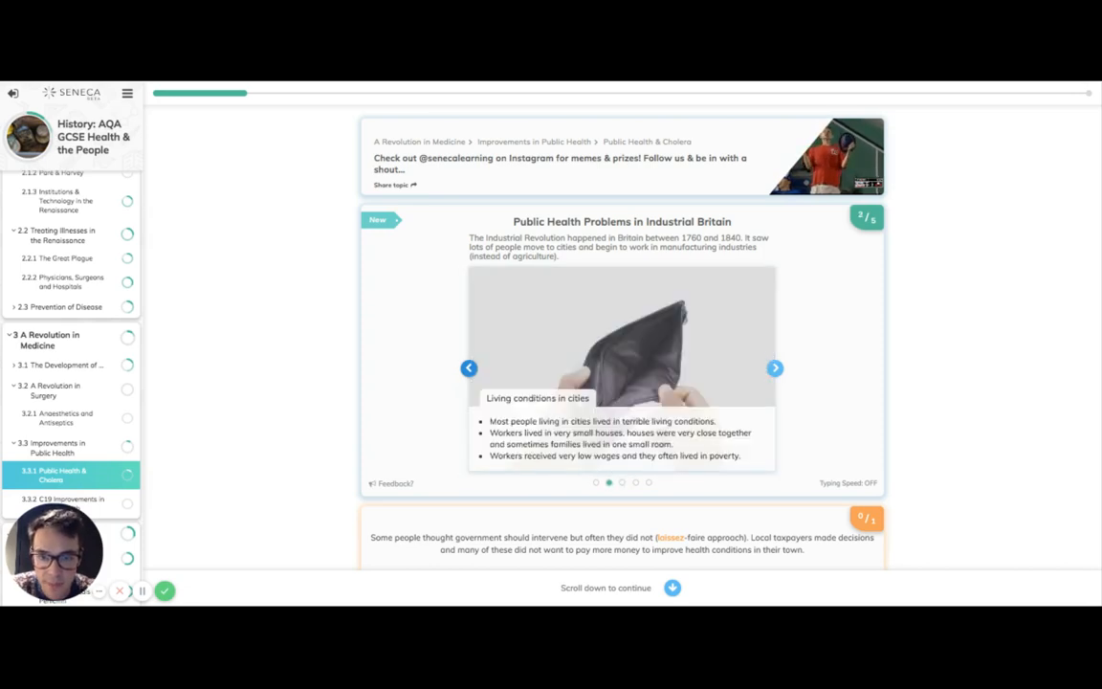
pyautogui.click(469, 368)
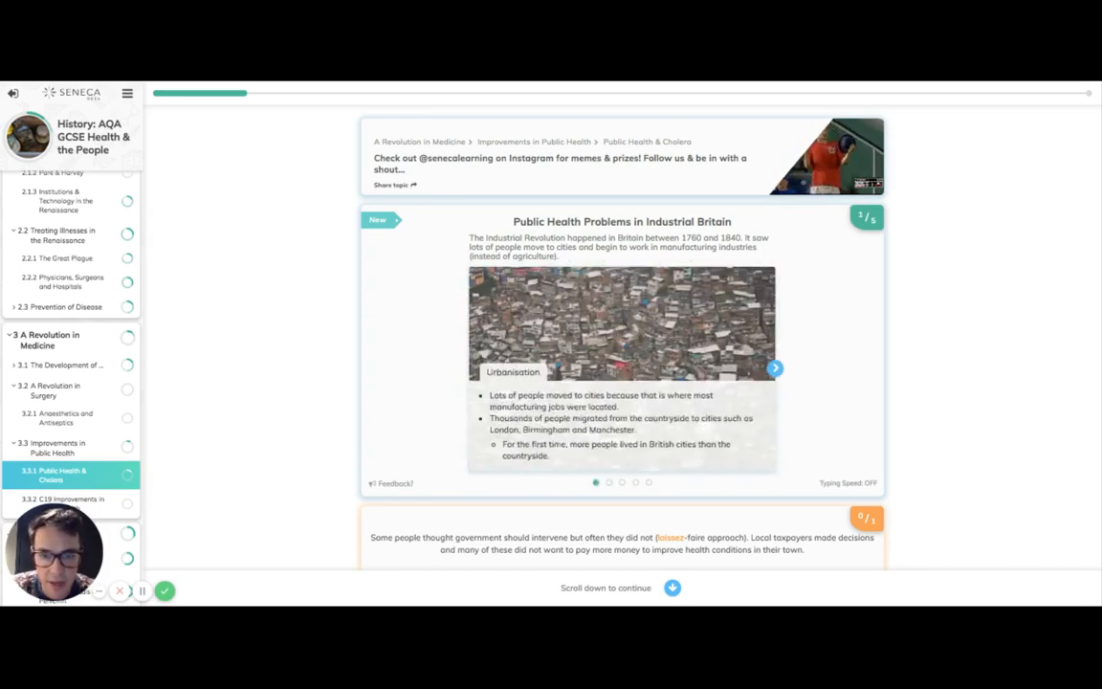
pyautogui.moveTo(786, 440)
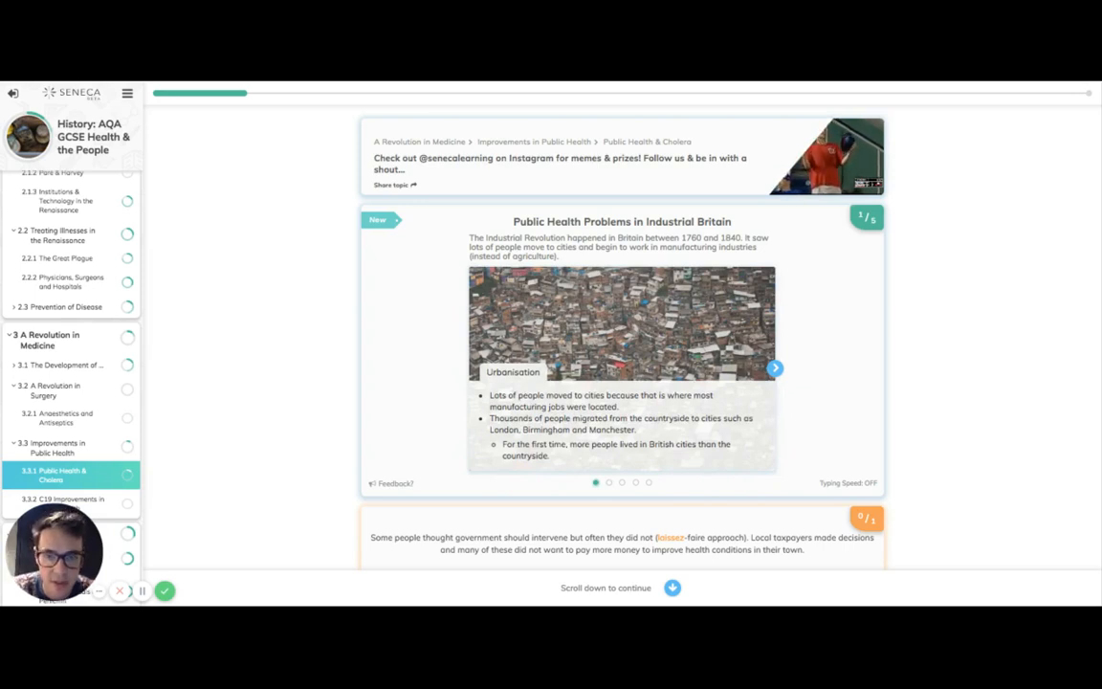
# - Scroll to the disease-matching question and focus the blank contaminated food or water disease box
pyautogui.scroll(-3)
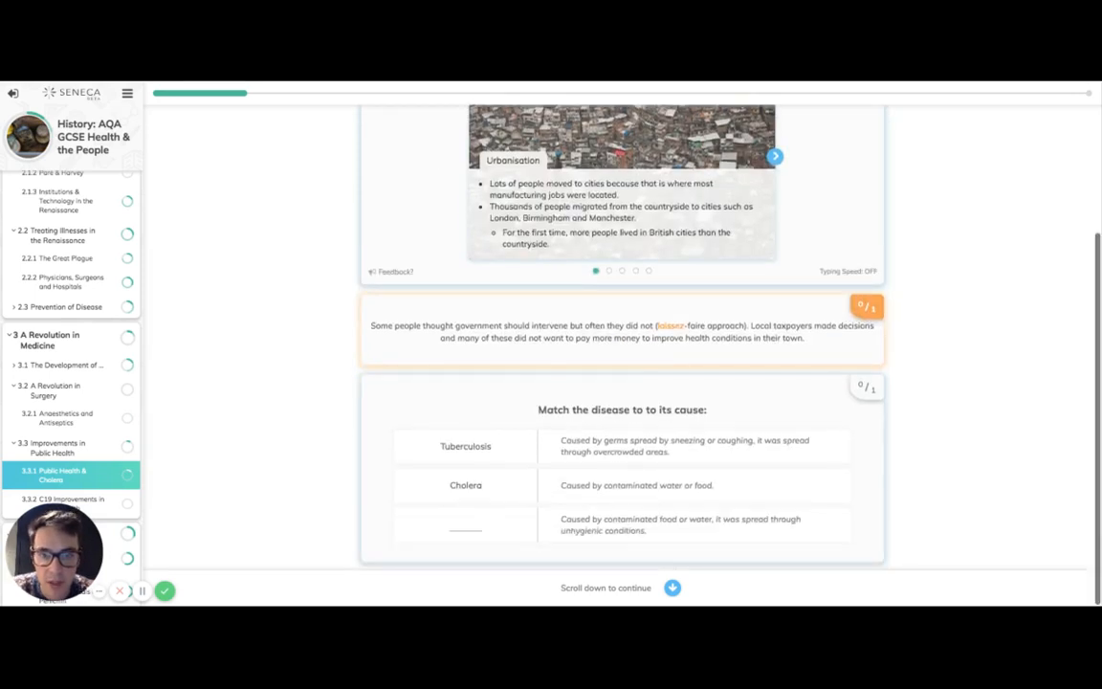
pyautogui.click(465, 528)
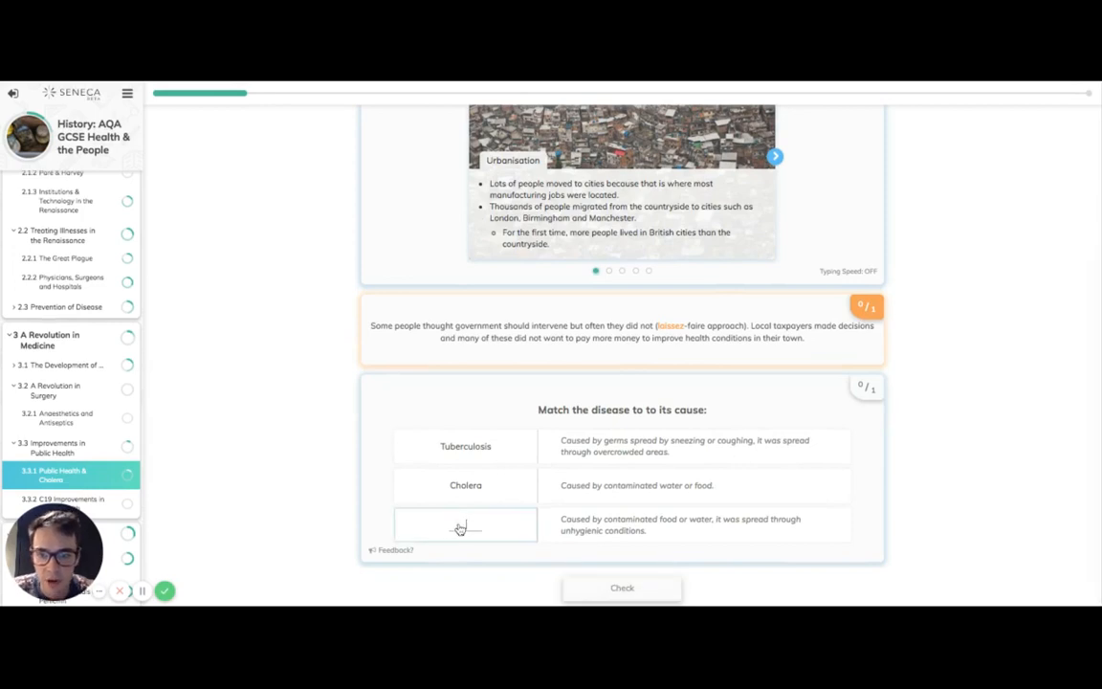
pyautogui.click(464, 524)
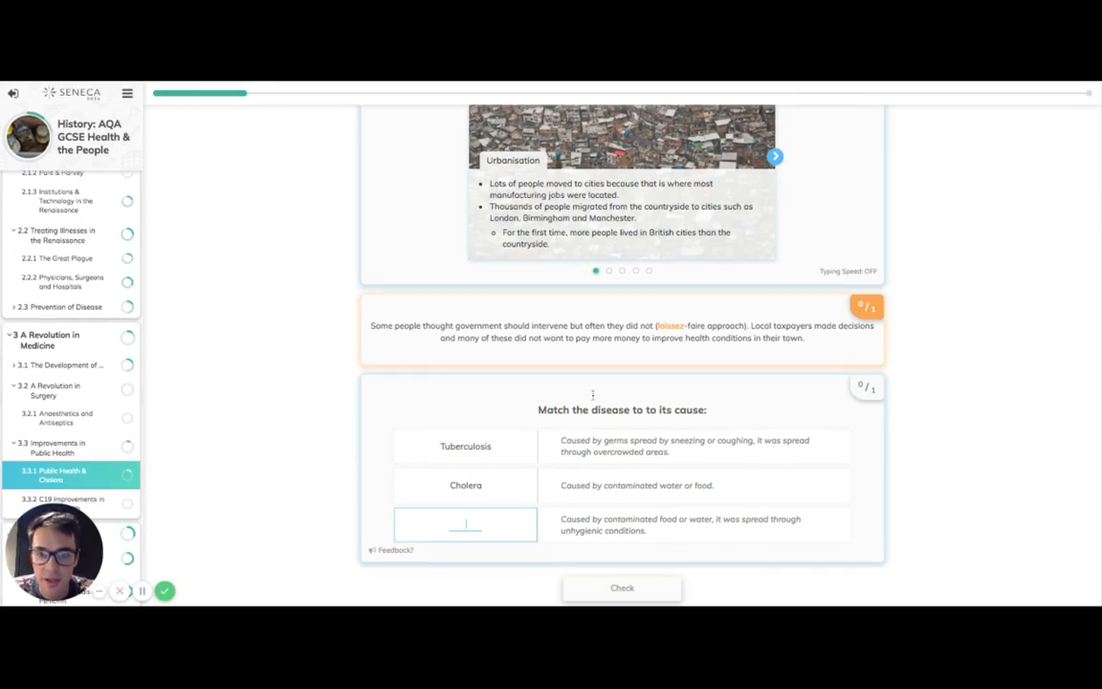
pyautogui.scroll(-3)
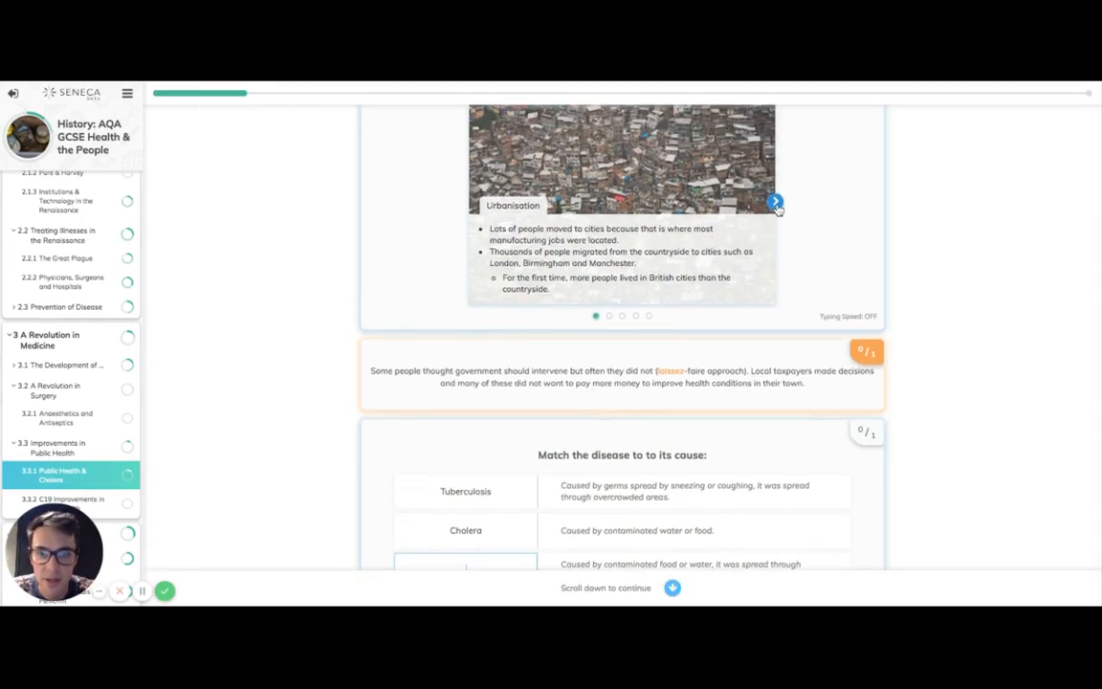
# - Review the Living conditions, Water and sewage and Disease cards, then answer the blank with Typhoid and check it
pyautogui.click(774, 202)
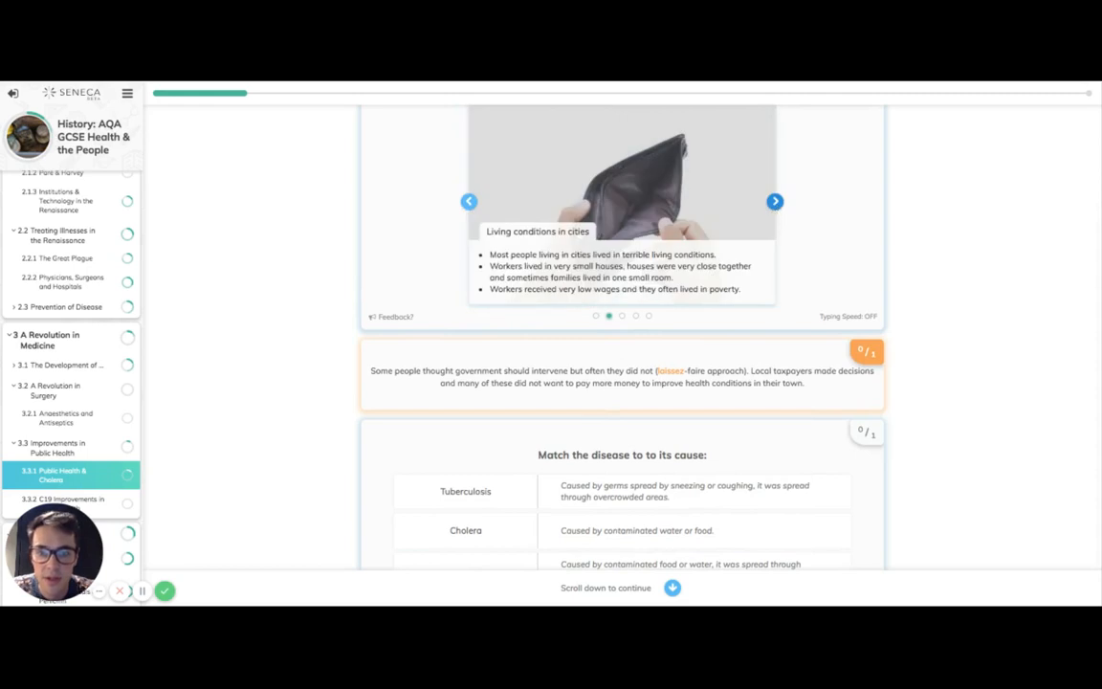
pyautogui.click(775, 201)
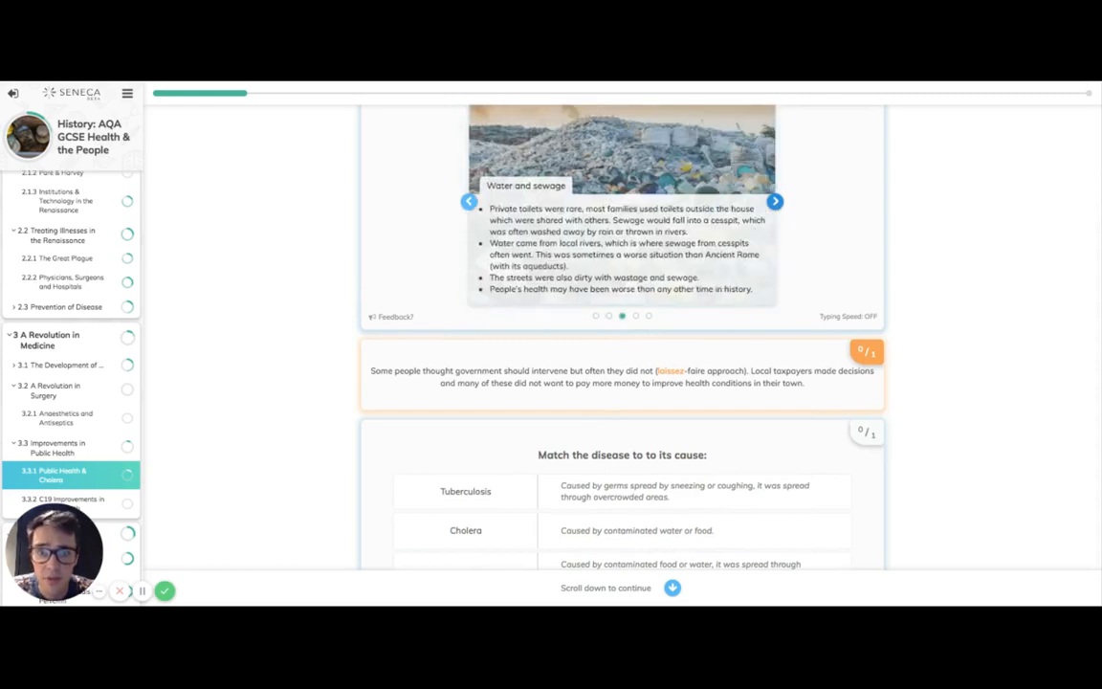
pyautogui.click(775, 201)
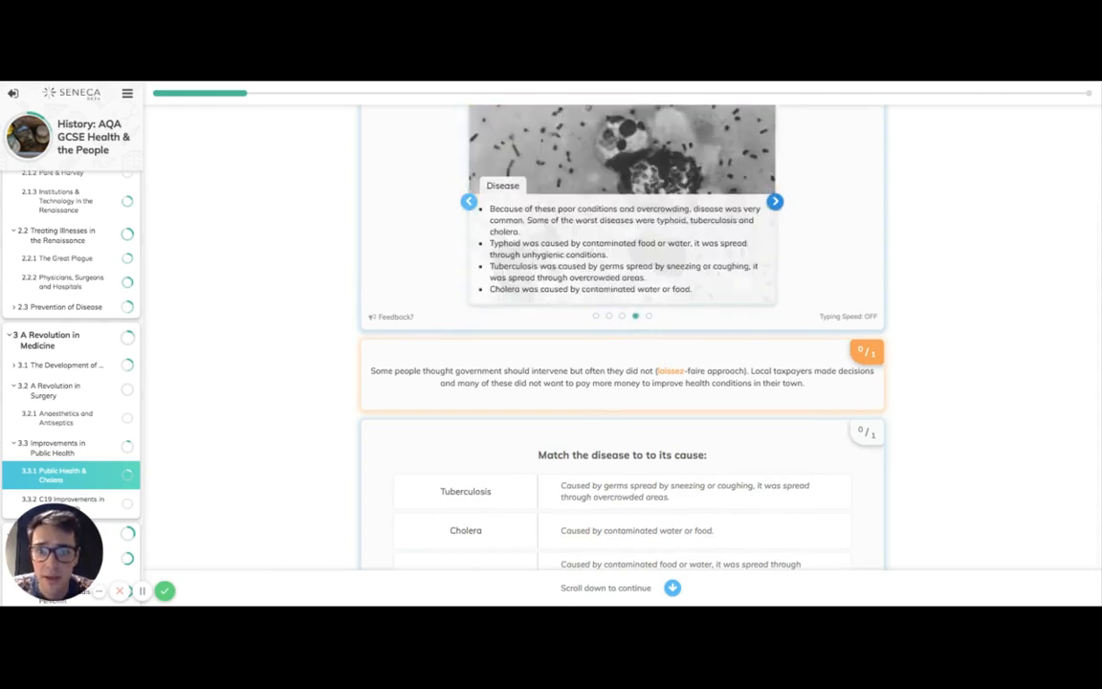
pyautogui.scroll(-3)
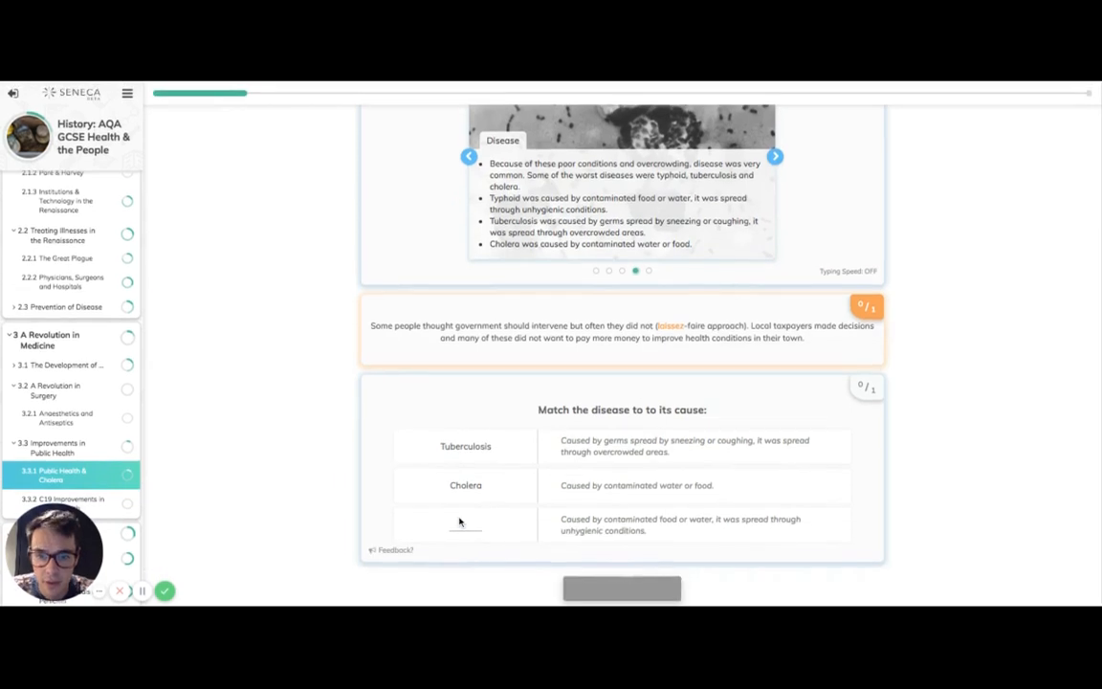
pyautogui.click(466, 524)
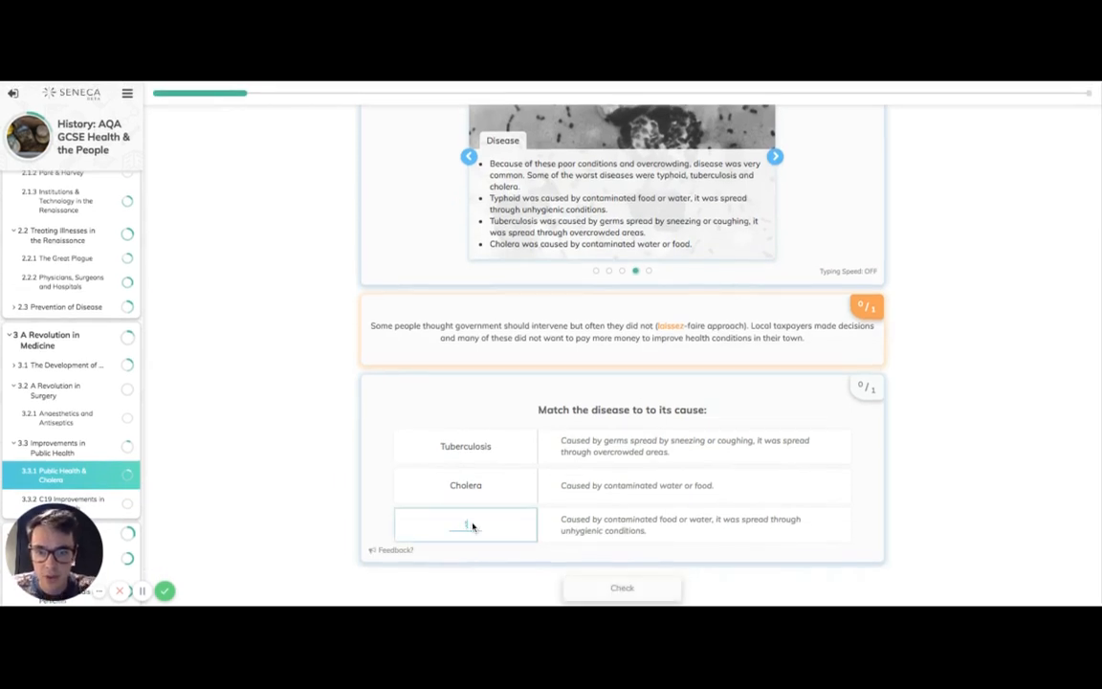
pyautogui.click(621, 587)
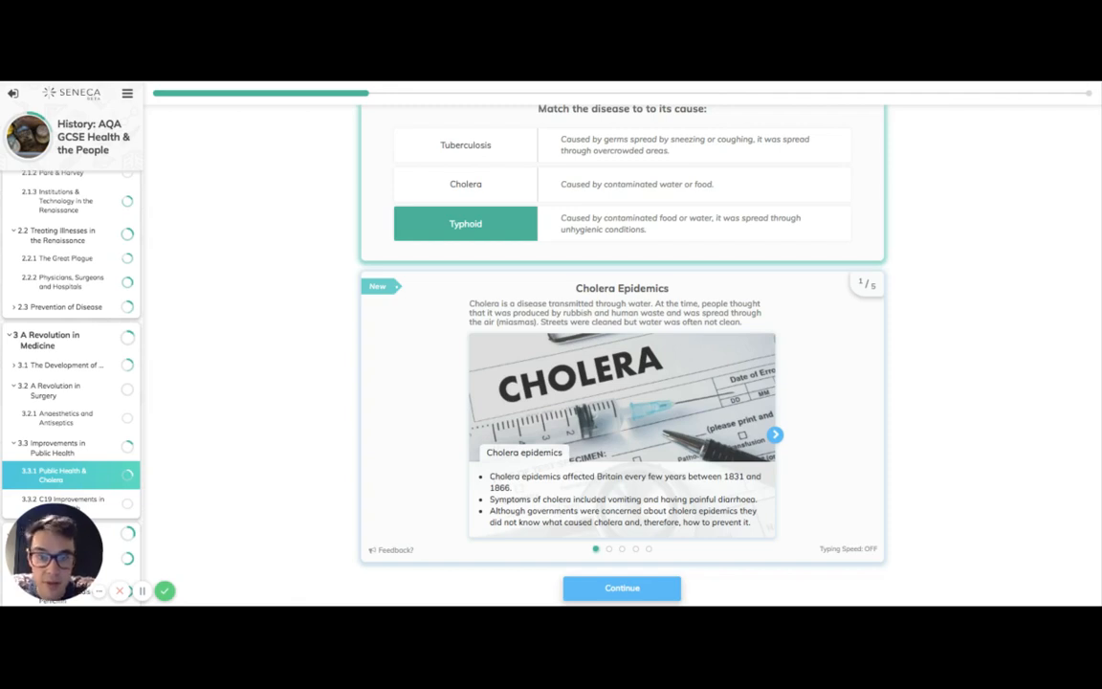
pyautogui.moveTo(814, 433)
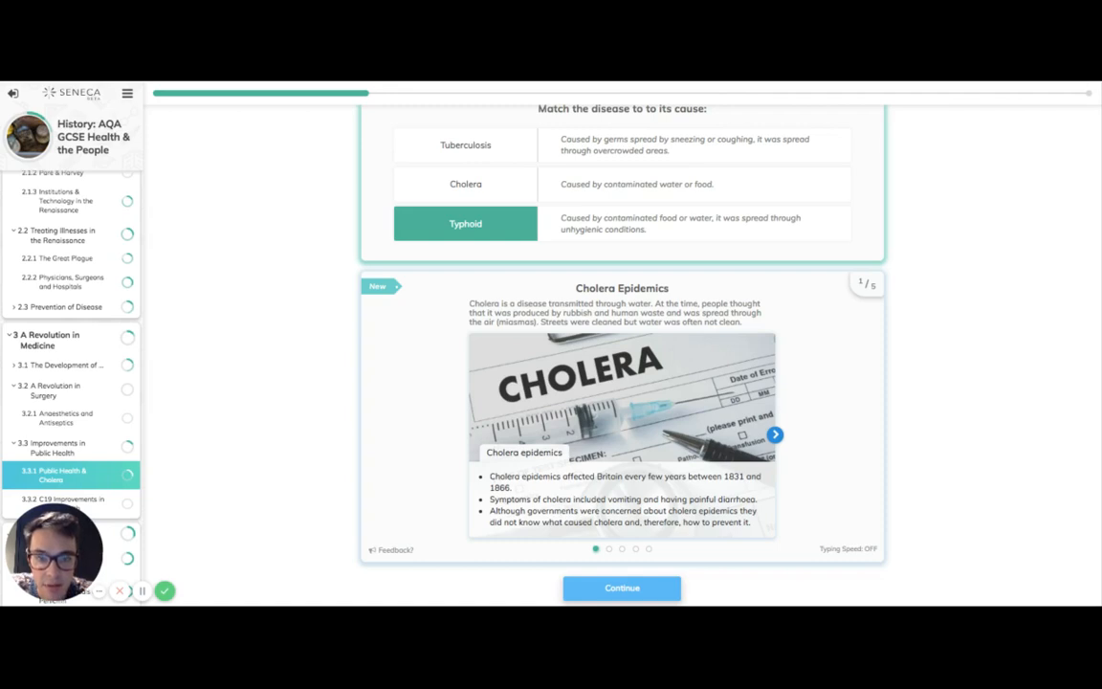
# - Advance the Cholera Epidemics carousel through Chadwick's report to the 1848 Public Health Act, then continue
pyautogui.click(774, 434)
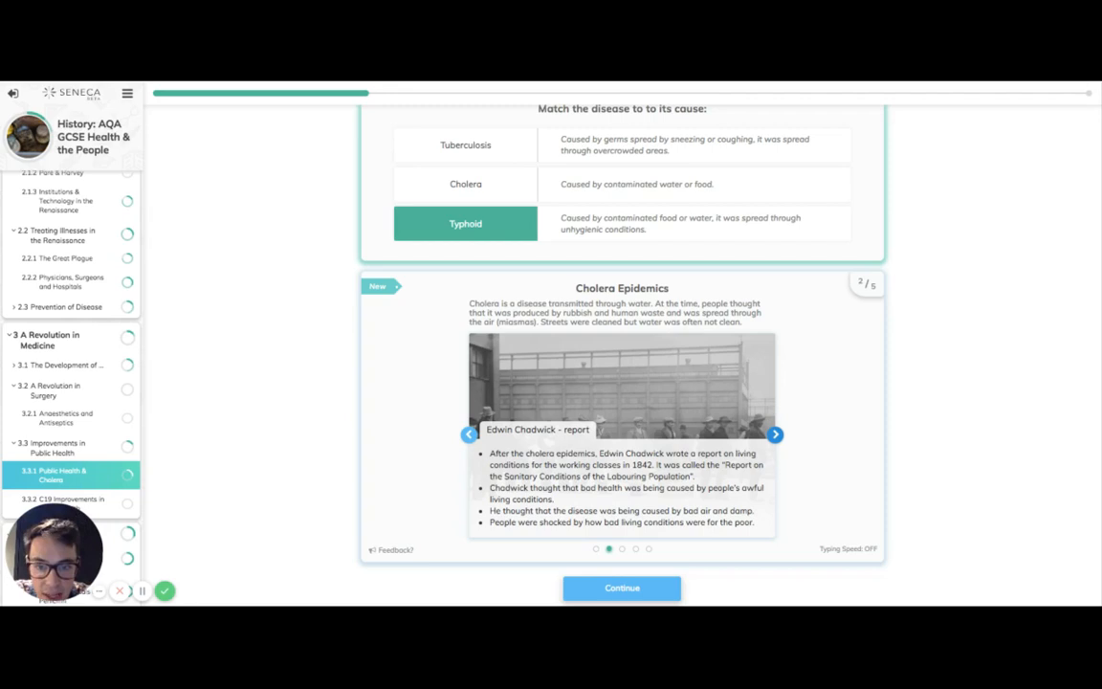
pyautogui.click(775, 434)
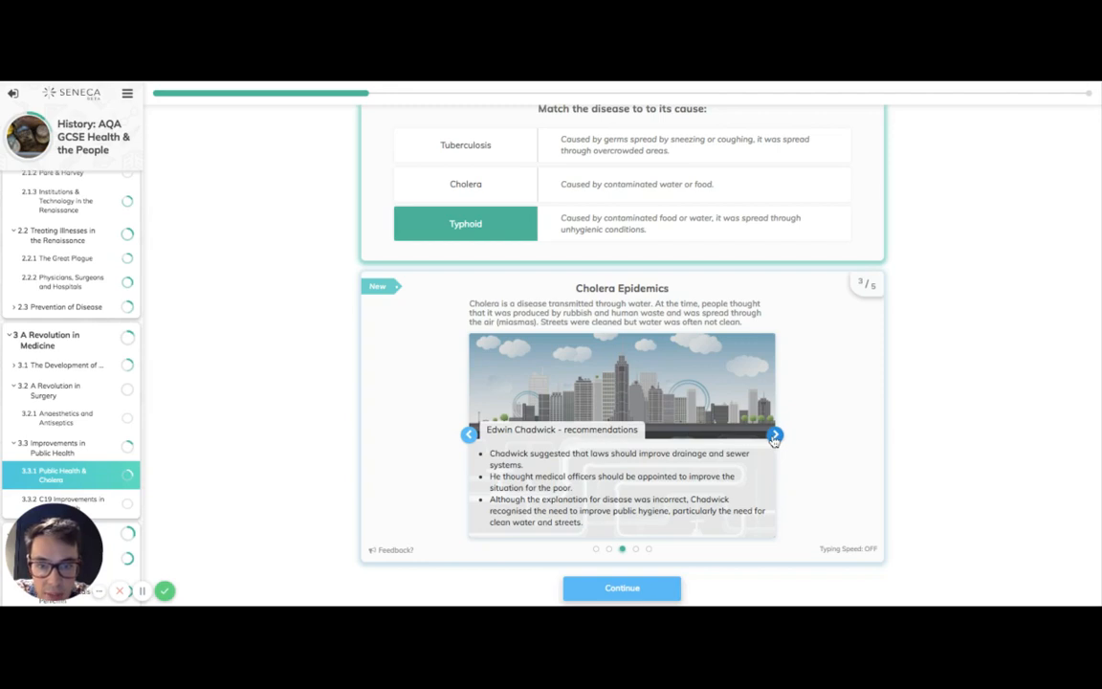
pyautogui.click(775, 434)
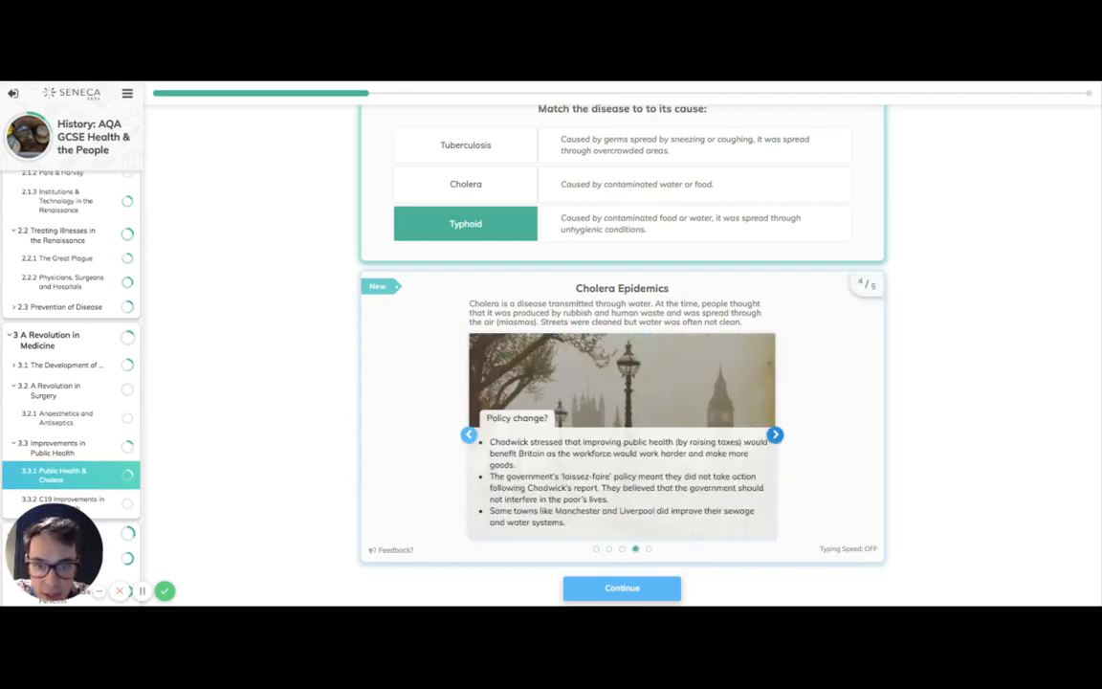
pyautogui.click(774, 434)
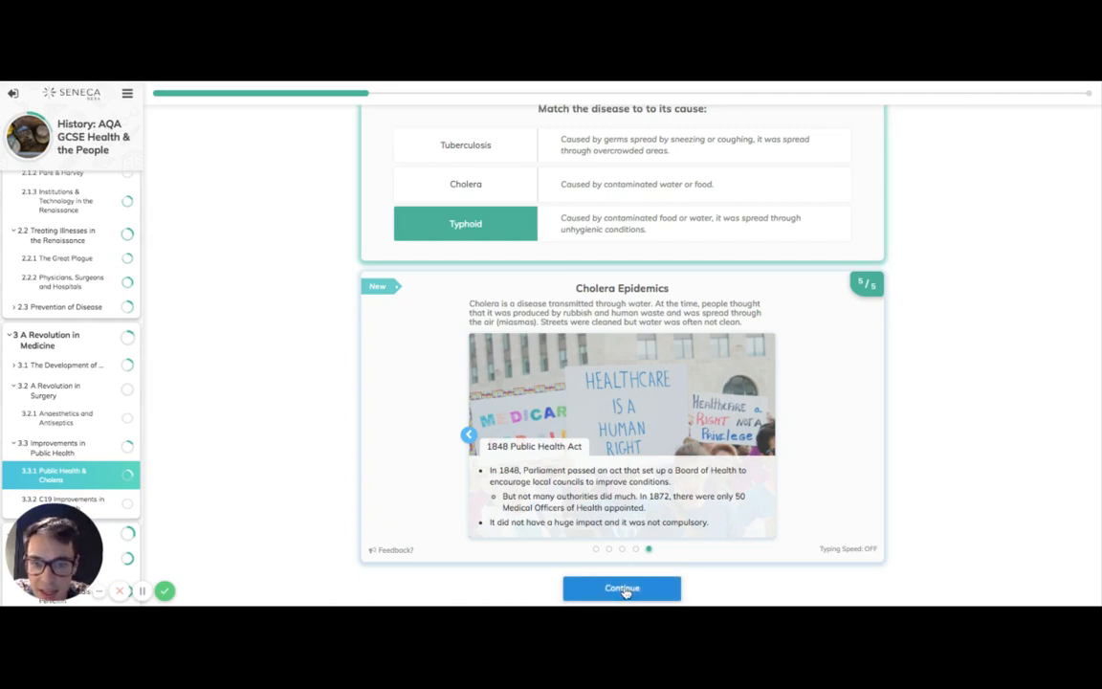
pyautogui.click(622, 587)
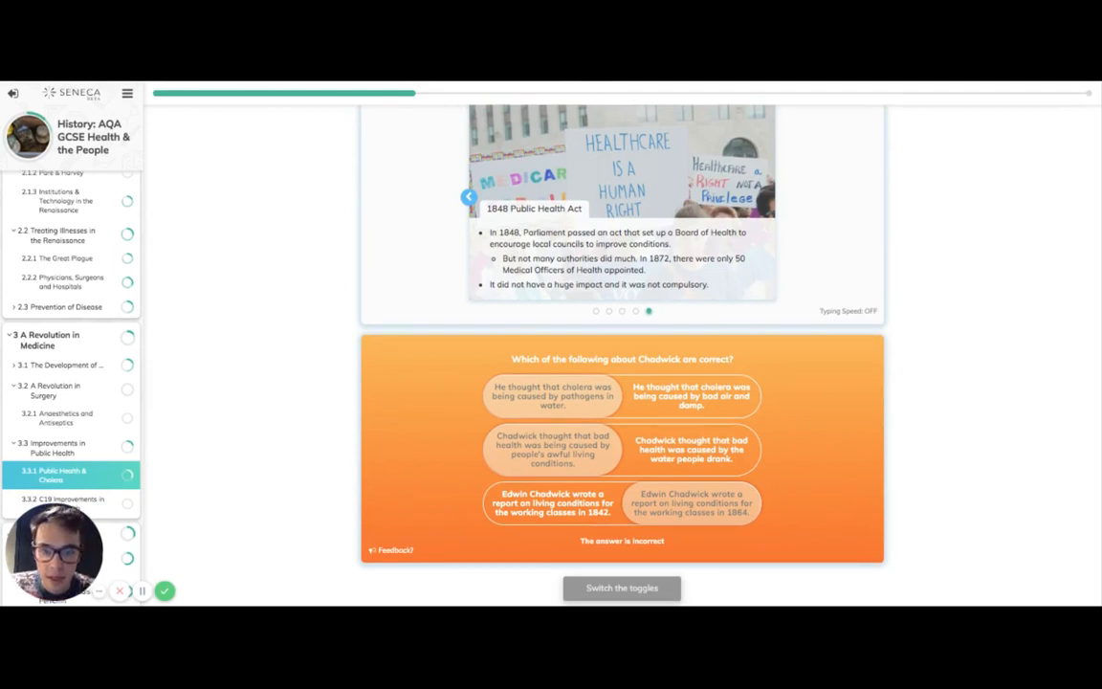
# - Toggle Chadwick's statements to bad air and damp and an 1842 report so the answer is correct
pyautogui.click(690, 395)
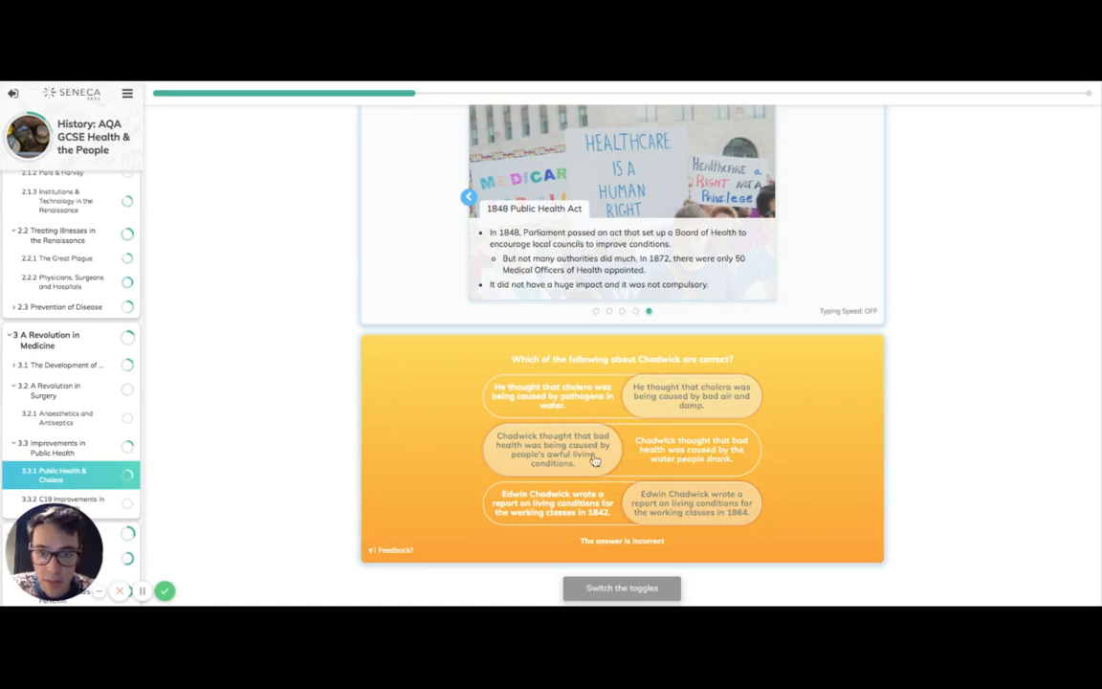
pyautogui.click(550, 503)
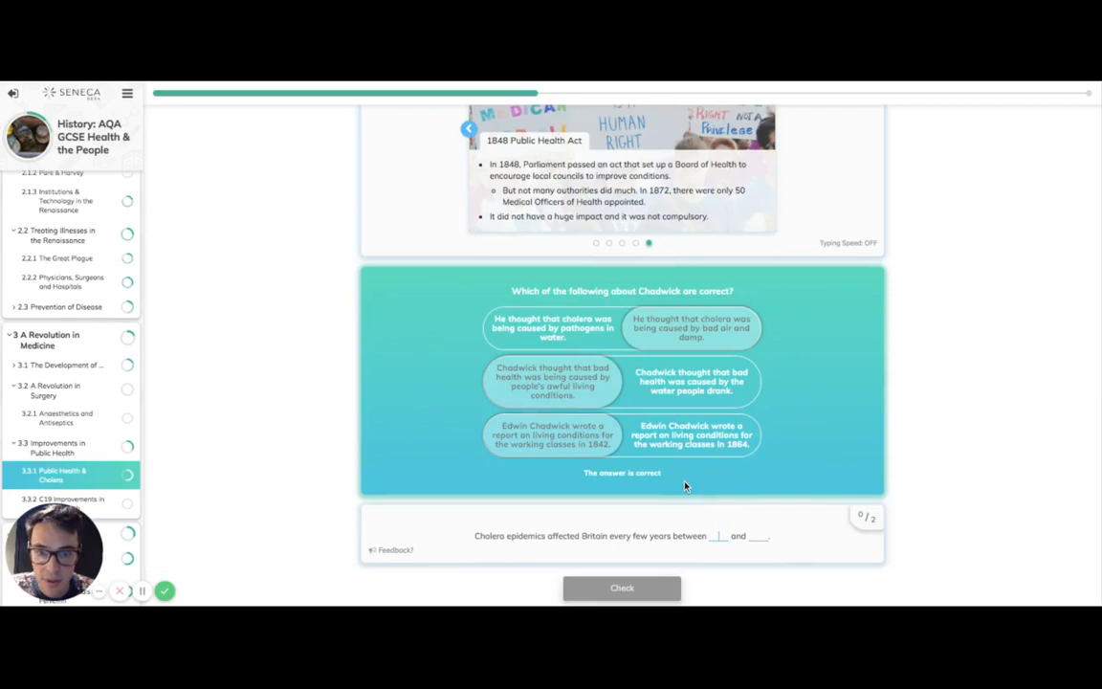
pyautogui.moveTo(717, 537)
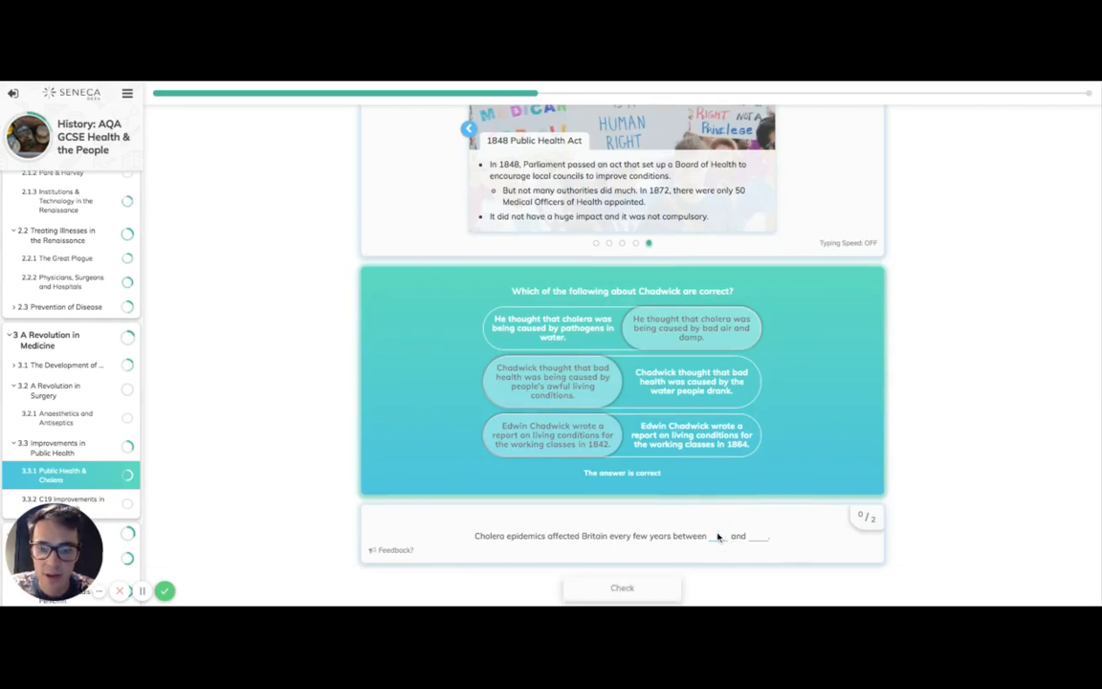
# - Fill the cholera epidemic years with 1831 and 1864, check the answer and continue to the John Snow cards
pyautogui.write('1831')
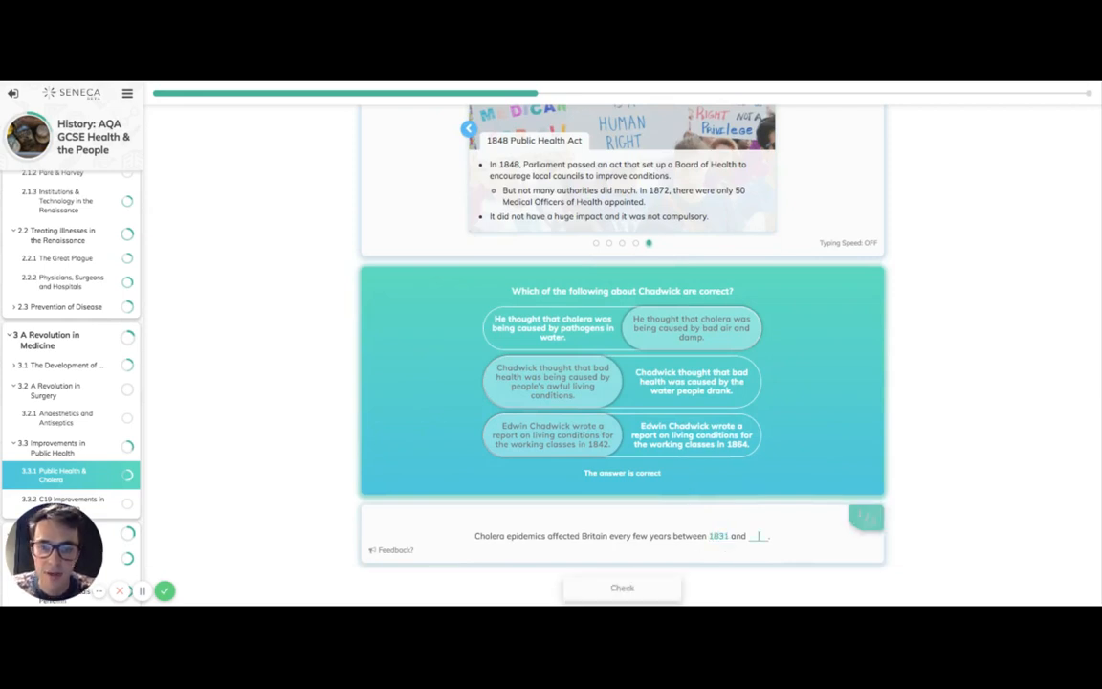
pyautogui.write('1864')
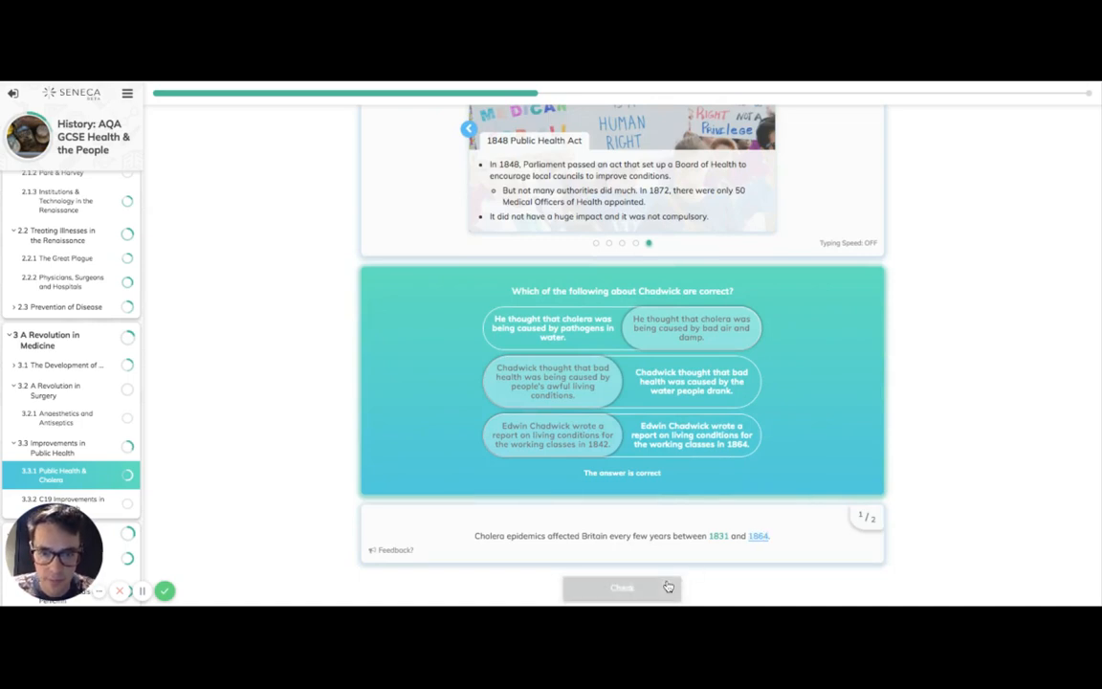
pyautogui.click(622, 587)
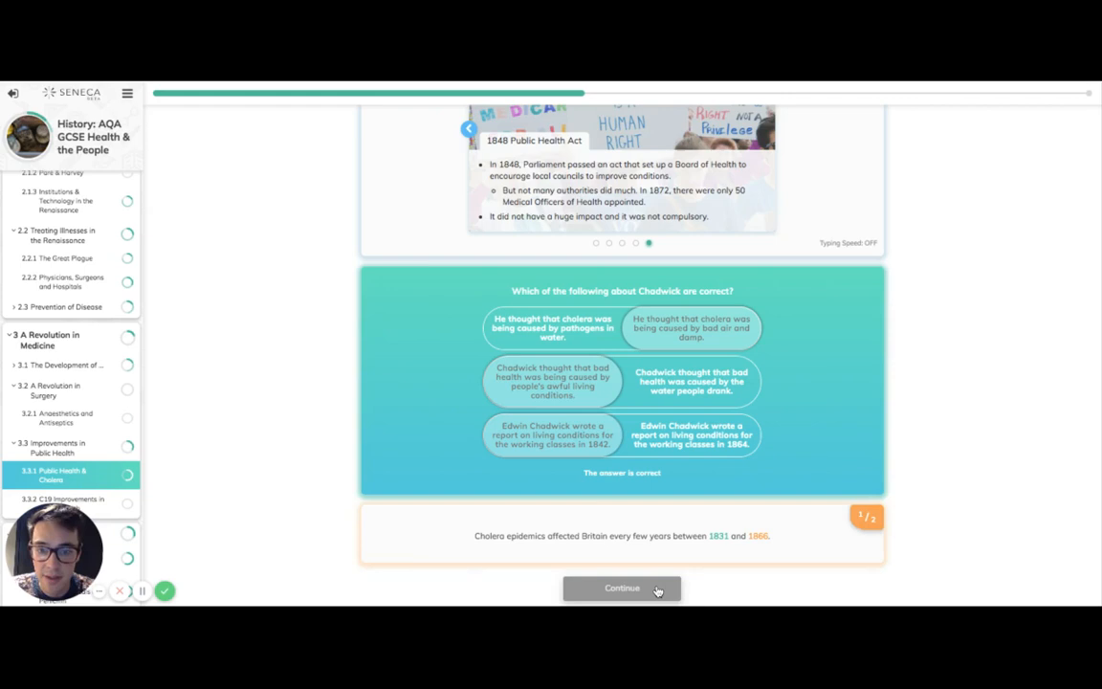
pyautogui.click(622, 587)
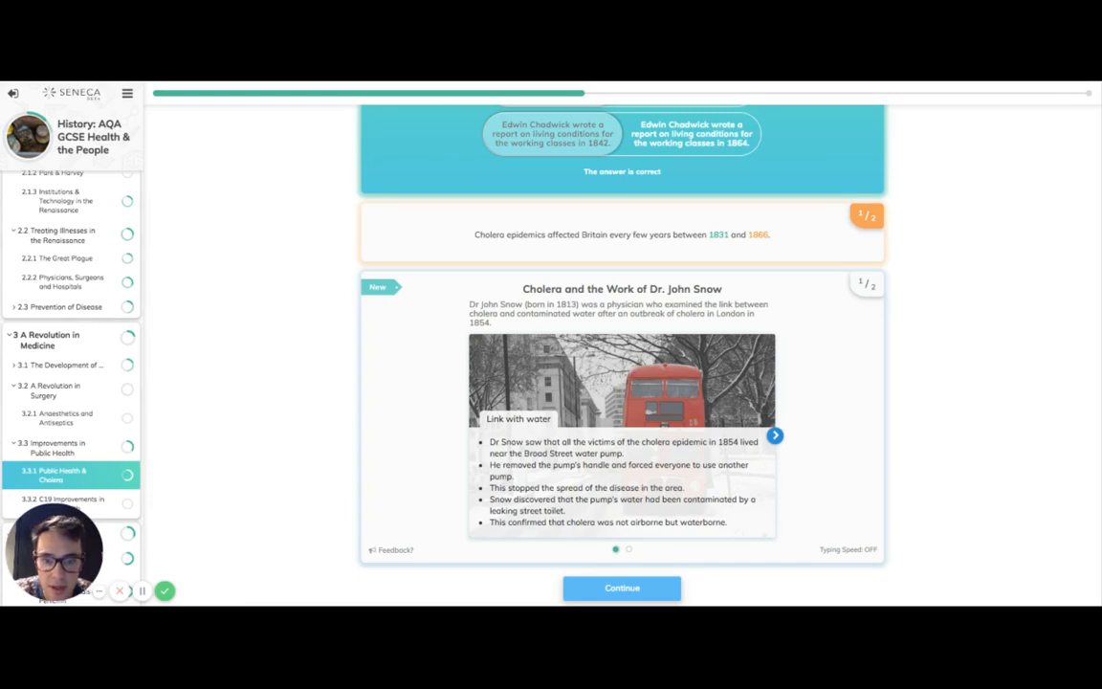
# - View the second Dr John Snow slide on Medical statistics and scroll to the next question
pyautogui.click(775, 436)
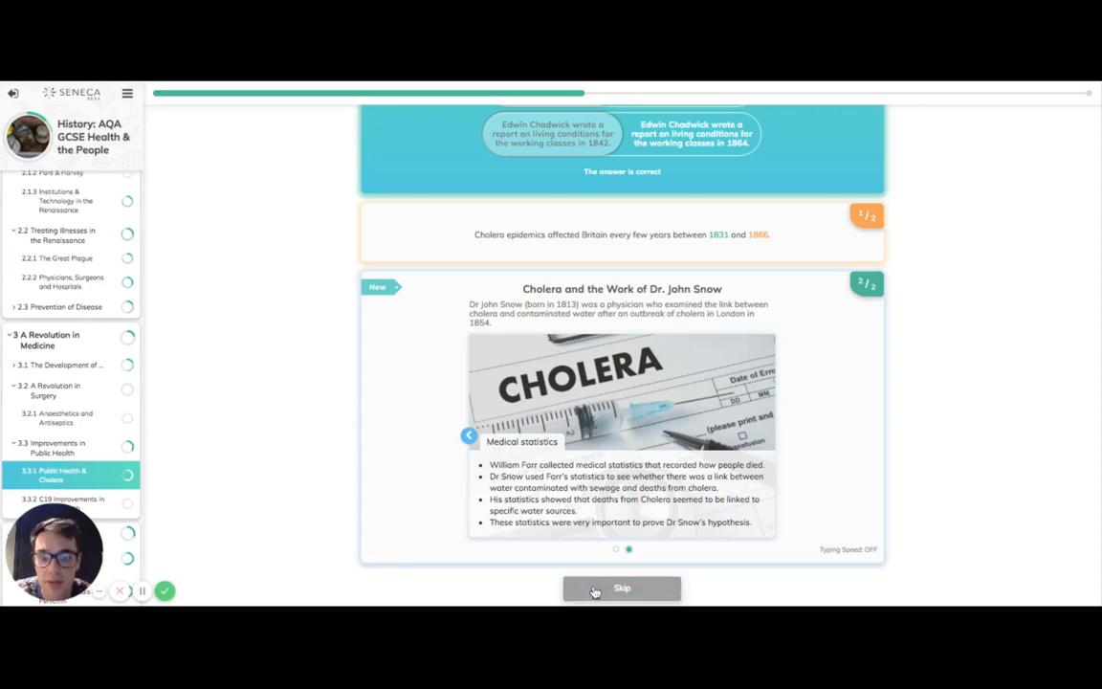
pyautogui.scroll(-3)
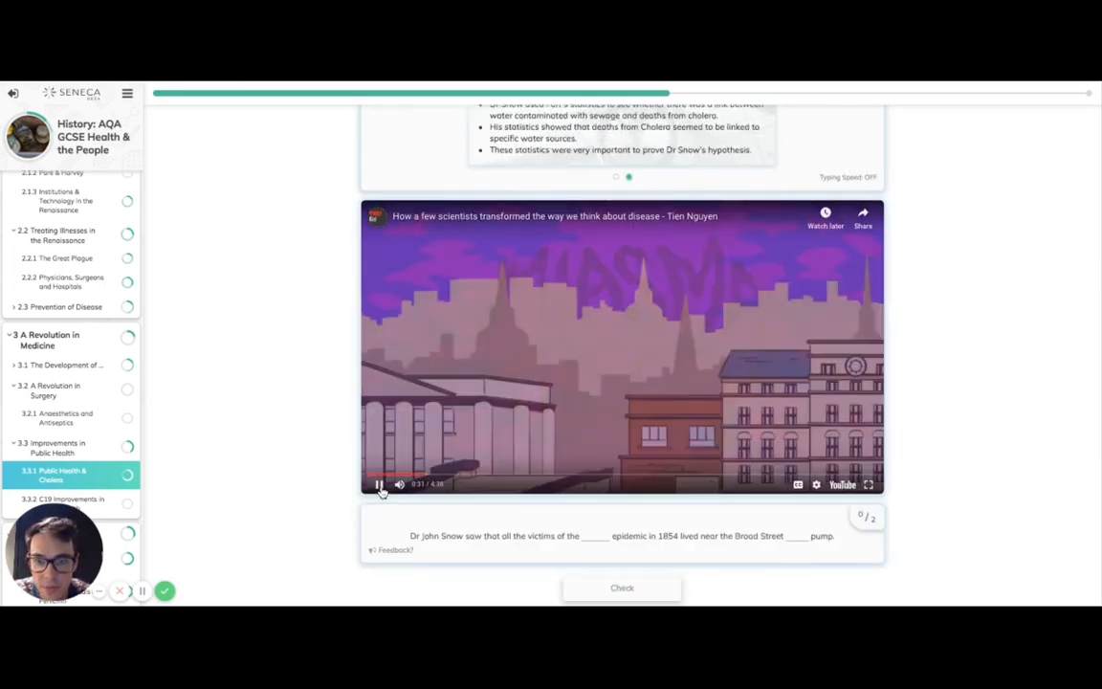
# - Pause the disease video and answer the John Snow sentence's first blank with cholera, then check it
pyautogui.click(379, 484)
pyautogui.write('hchole')
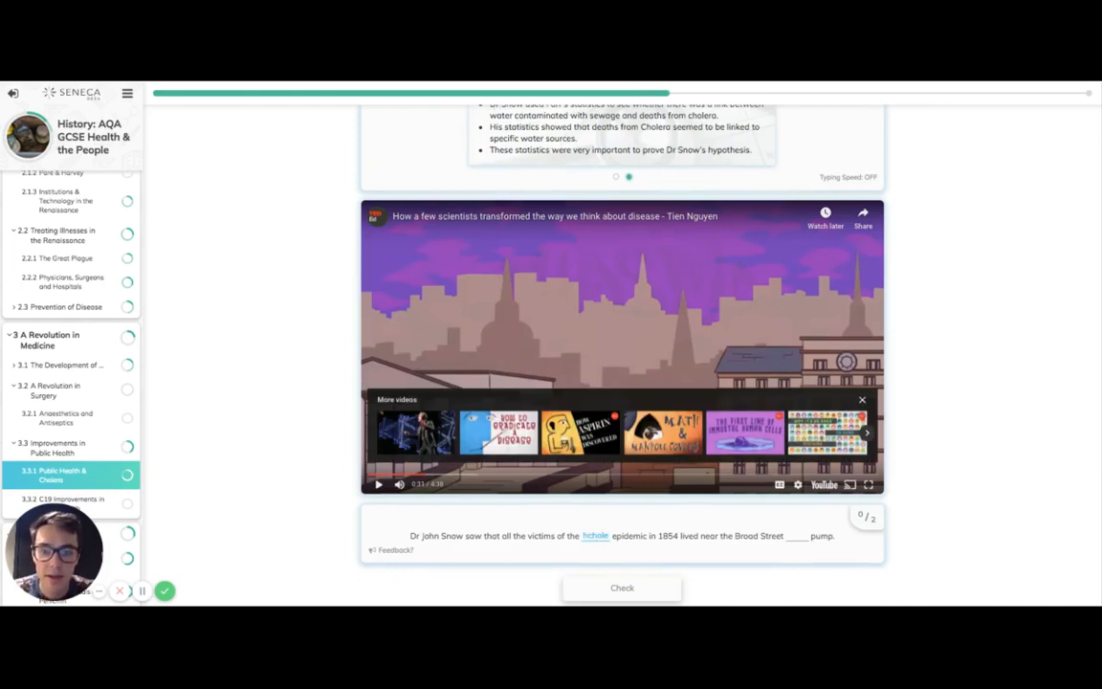
pyautogui.click(595, 536)
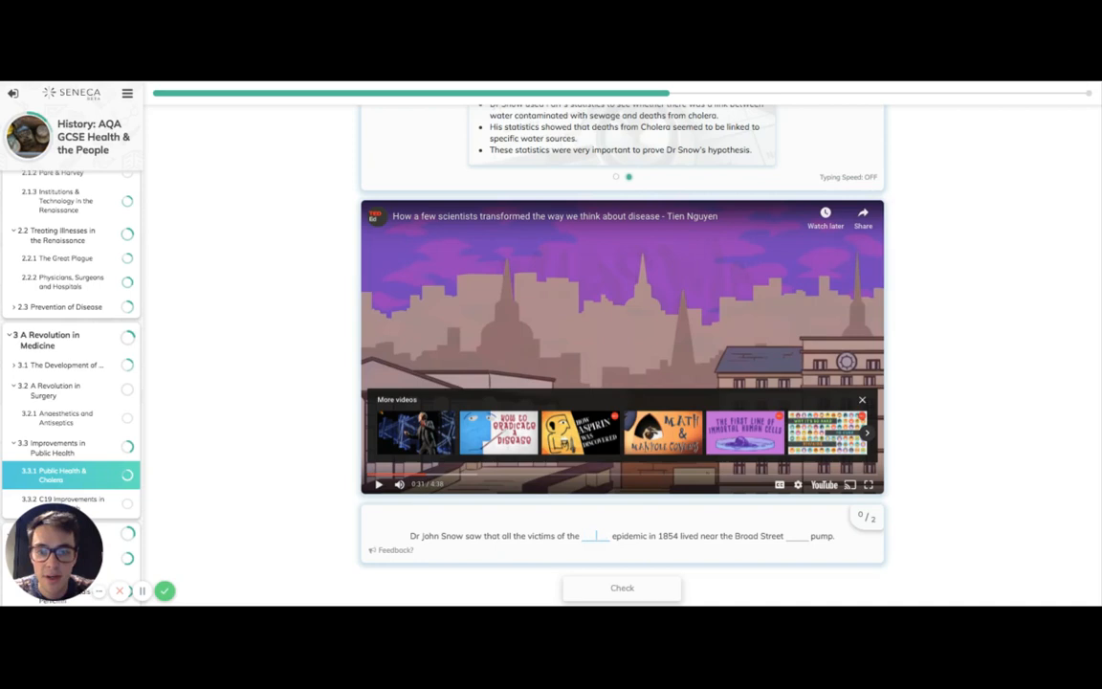
pyautogui.write('cholera')
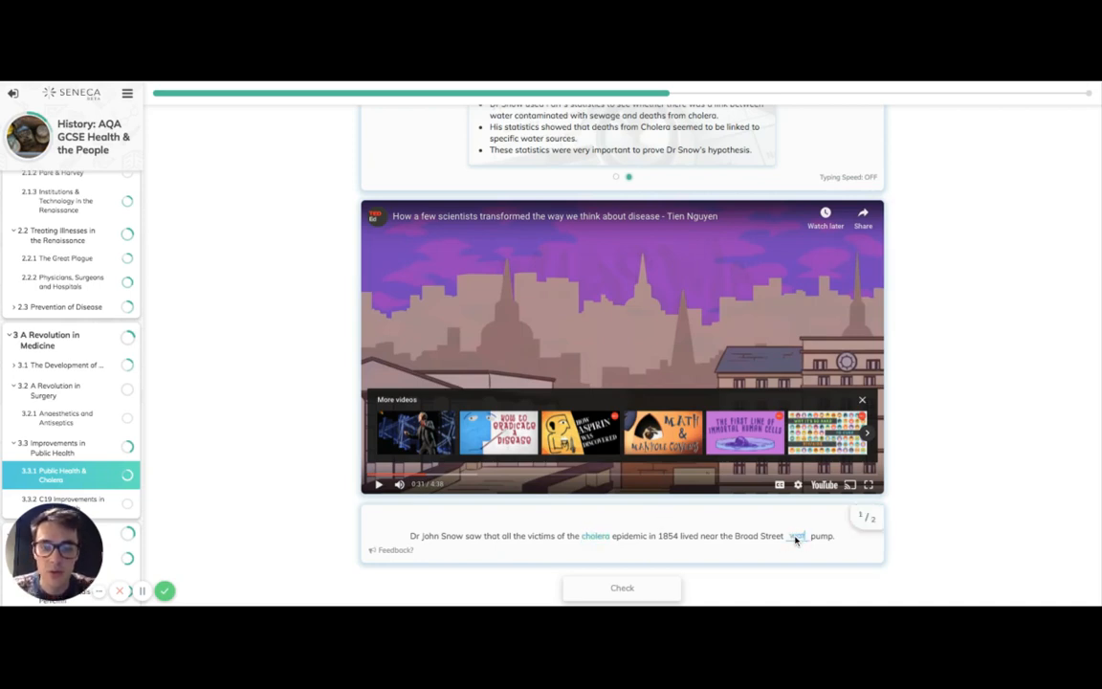
pyautogui.click(622, 587)
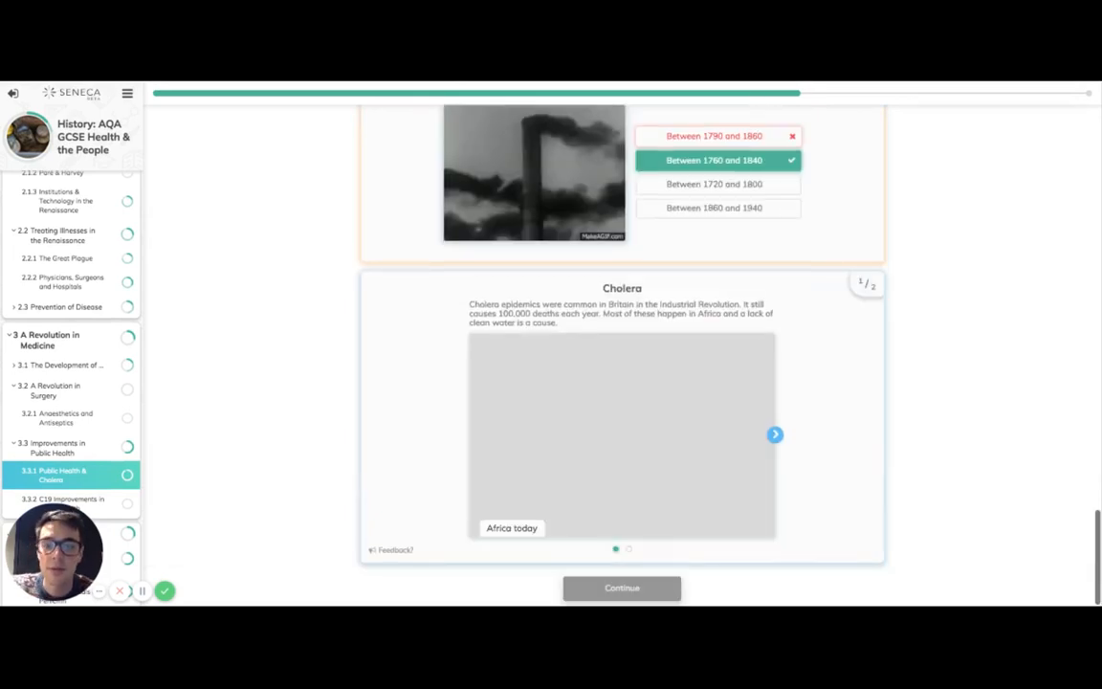
# - Start the Africa today clip on the Cholera card and move to its second slide
pyautogui.click(774, 434)
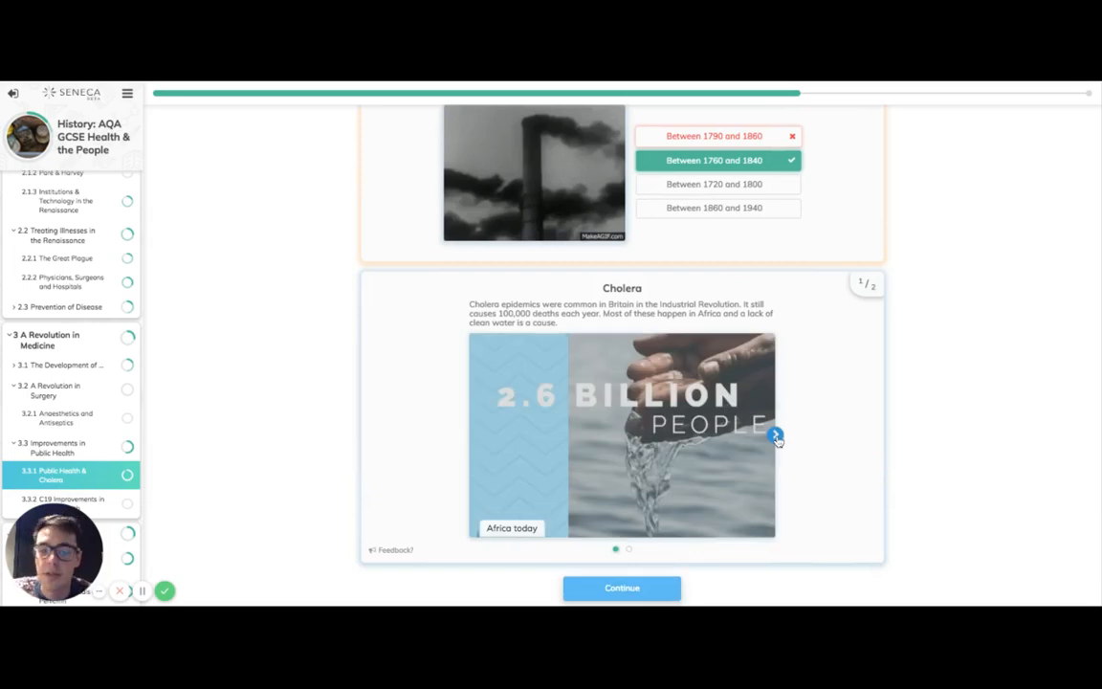
pyautogui.click(775, 434)
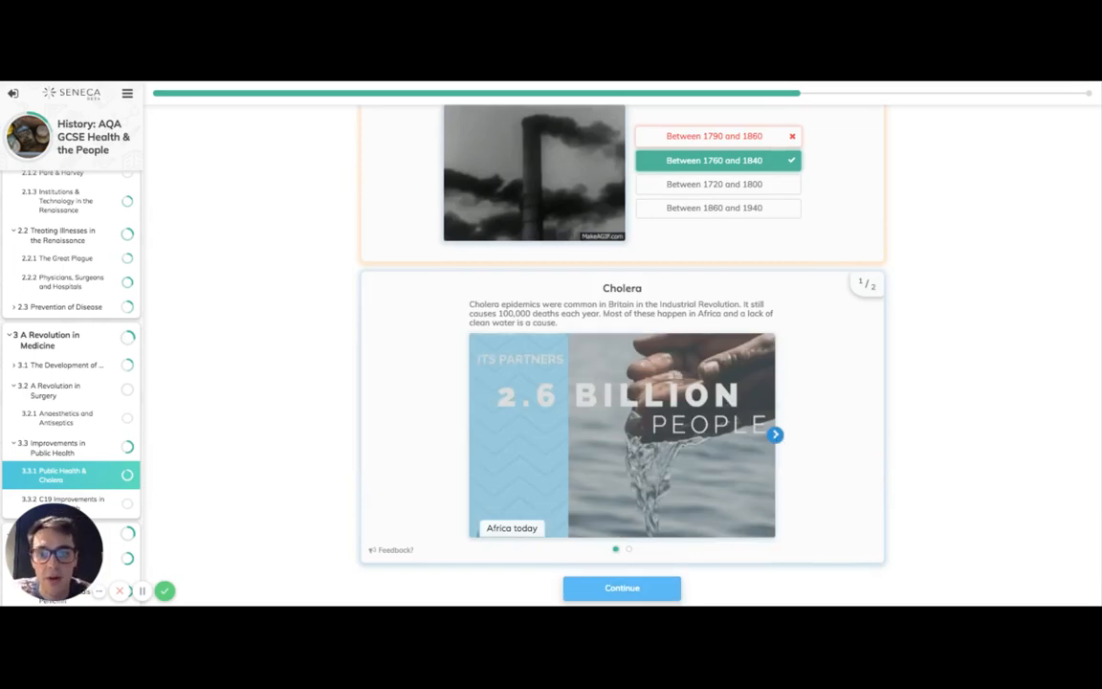